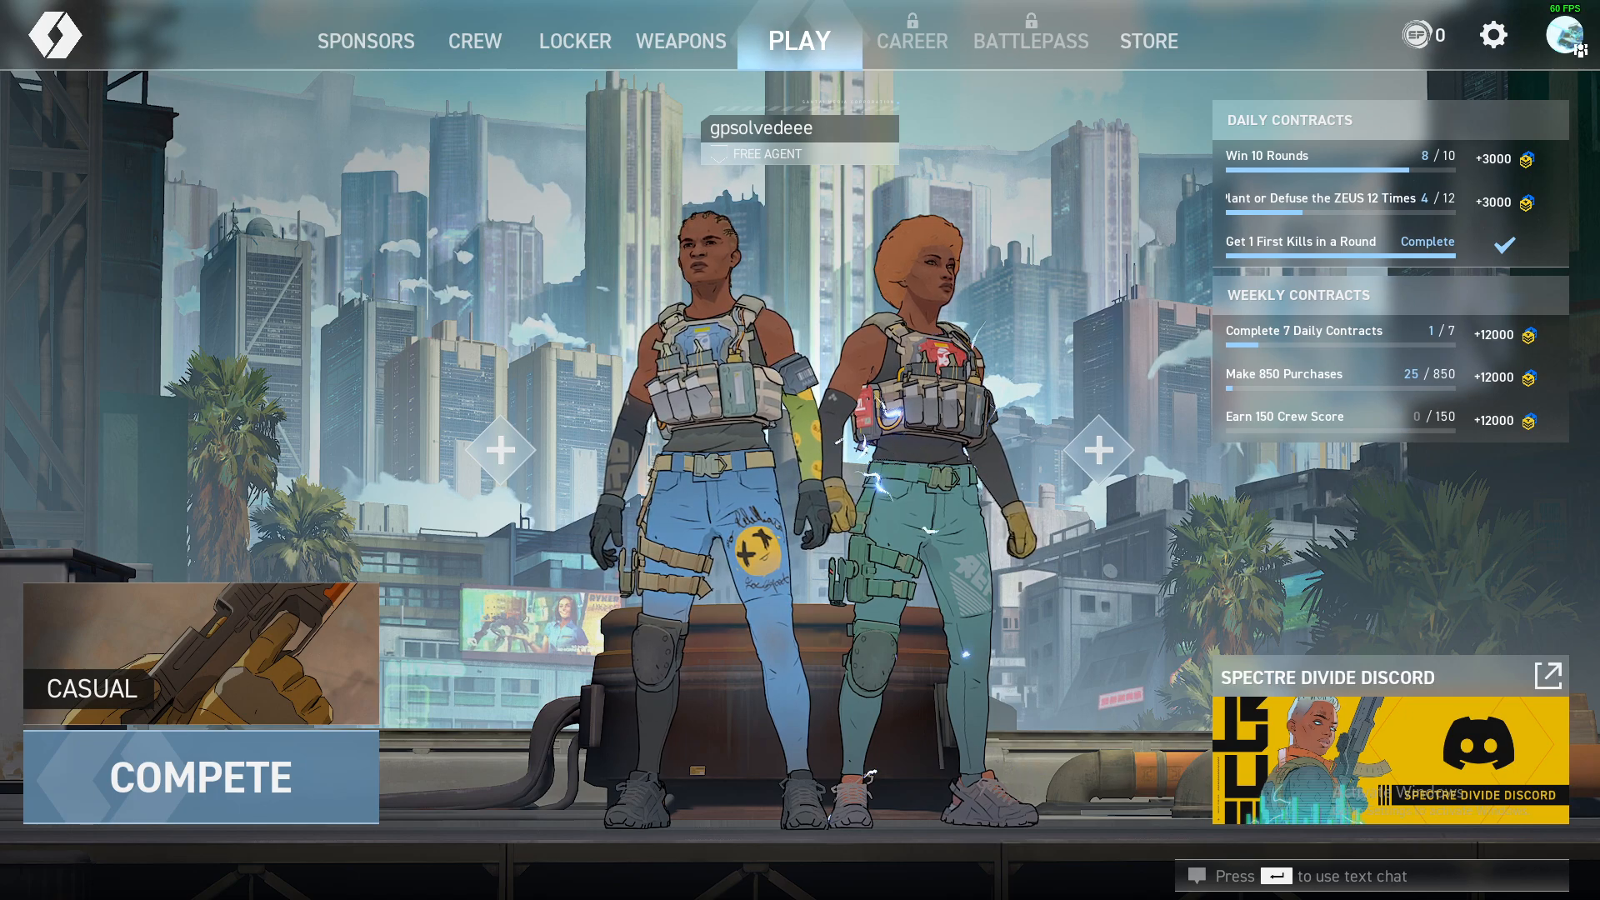
mouse_move(1575, 47)
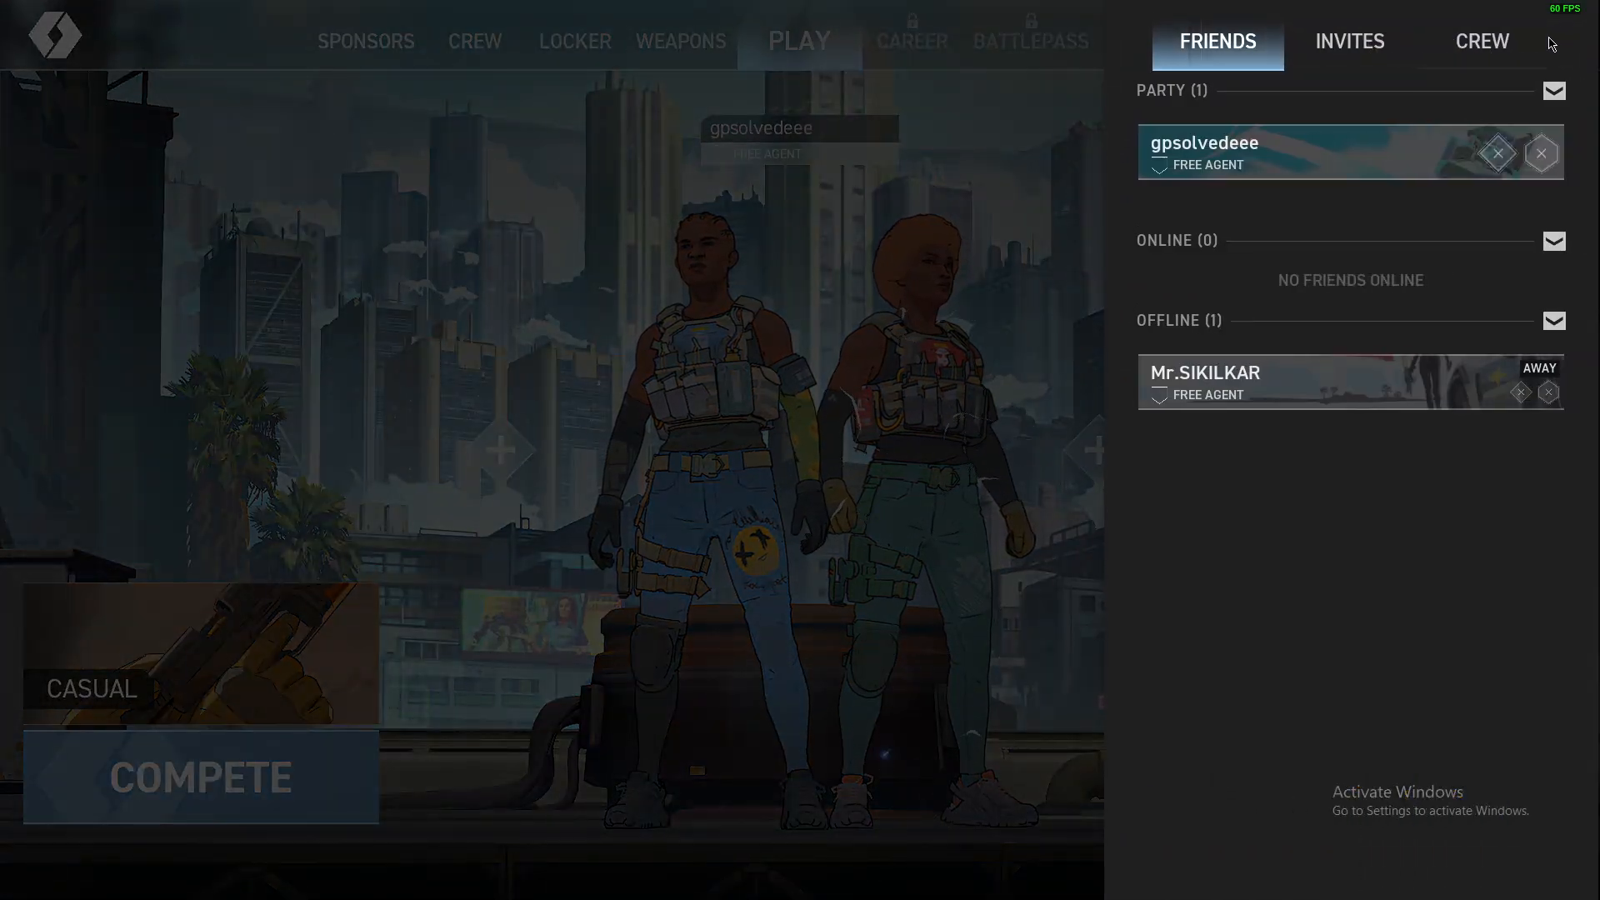
Step: Go to the Invites view and bring up Steam's Add a Friend page via the overlay
left_click(1350, 41)
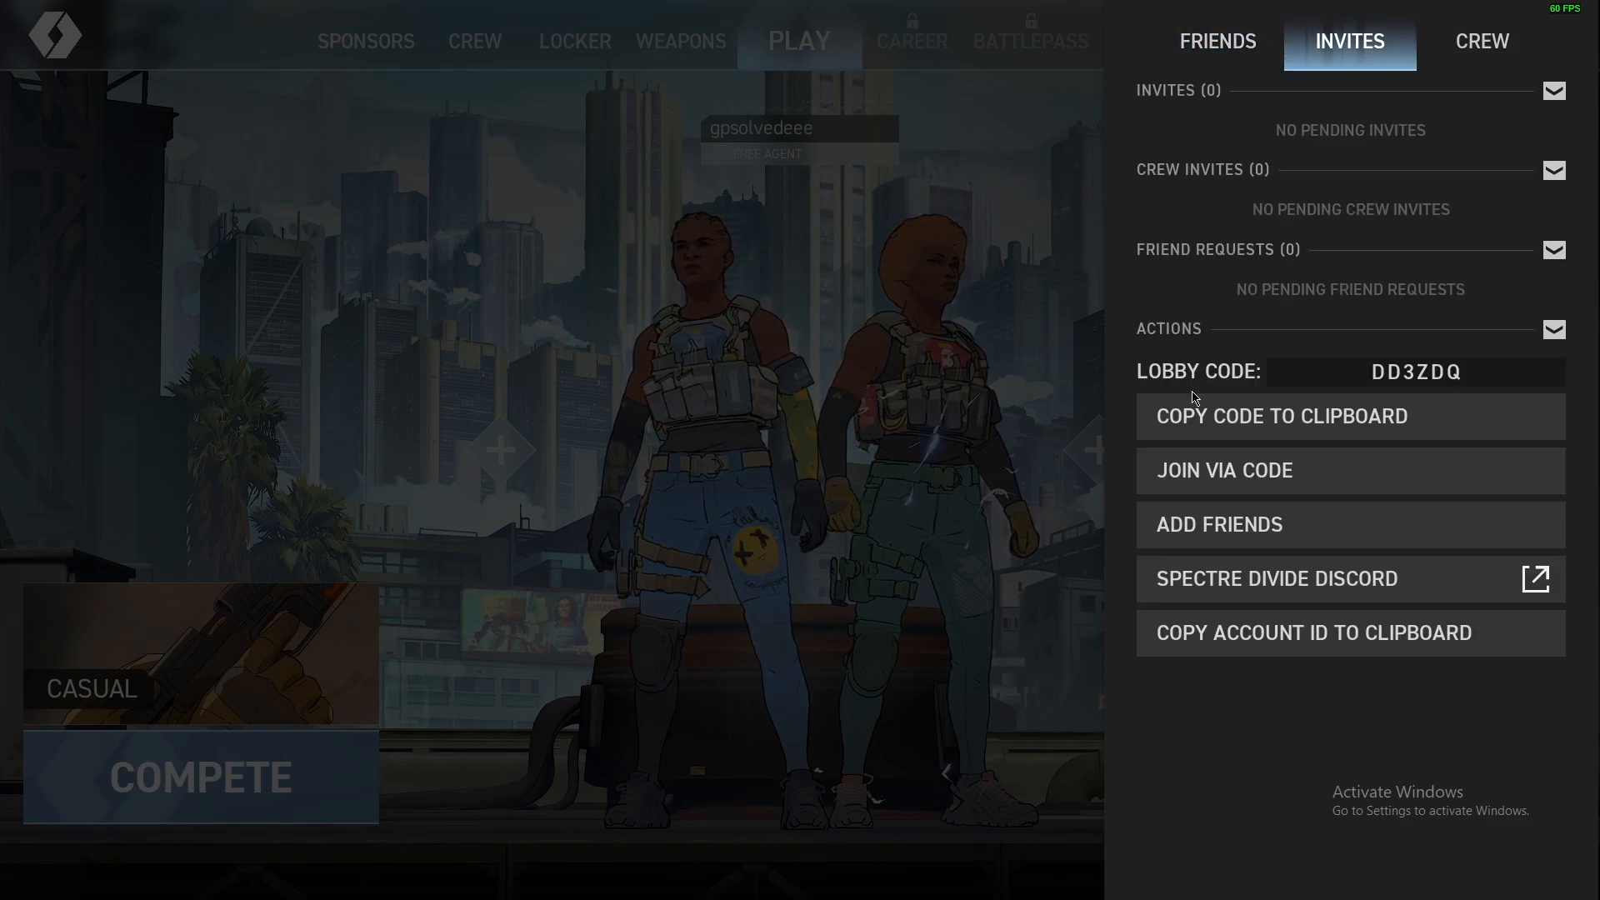
key("shift+tab")
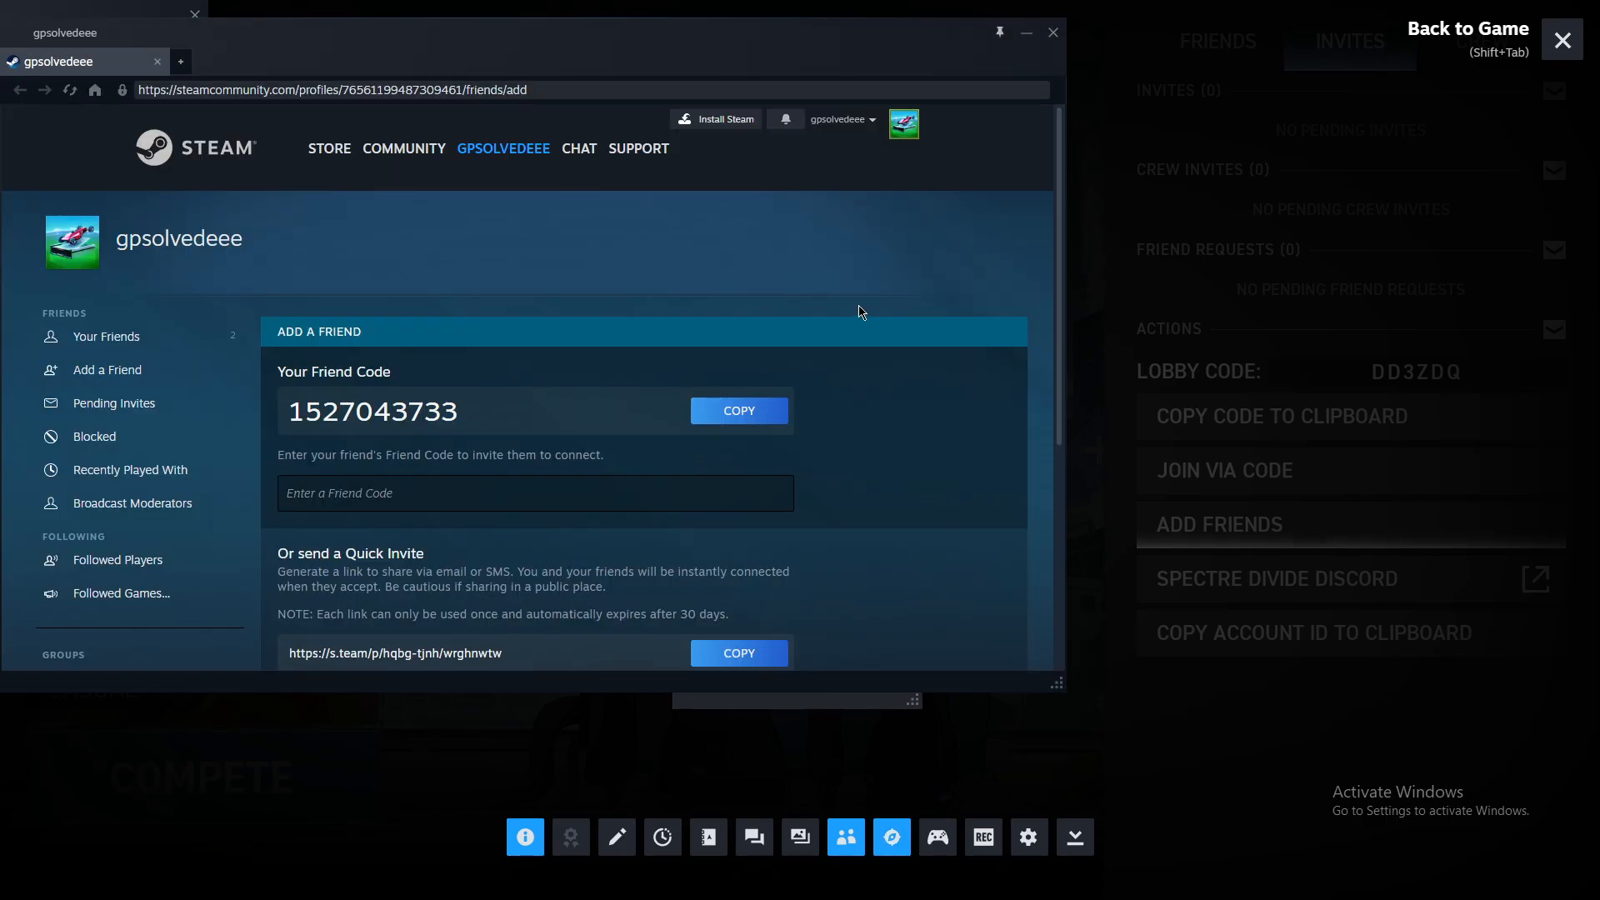
mouse_move(654, 418)
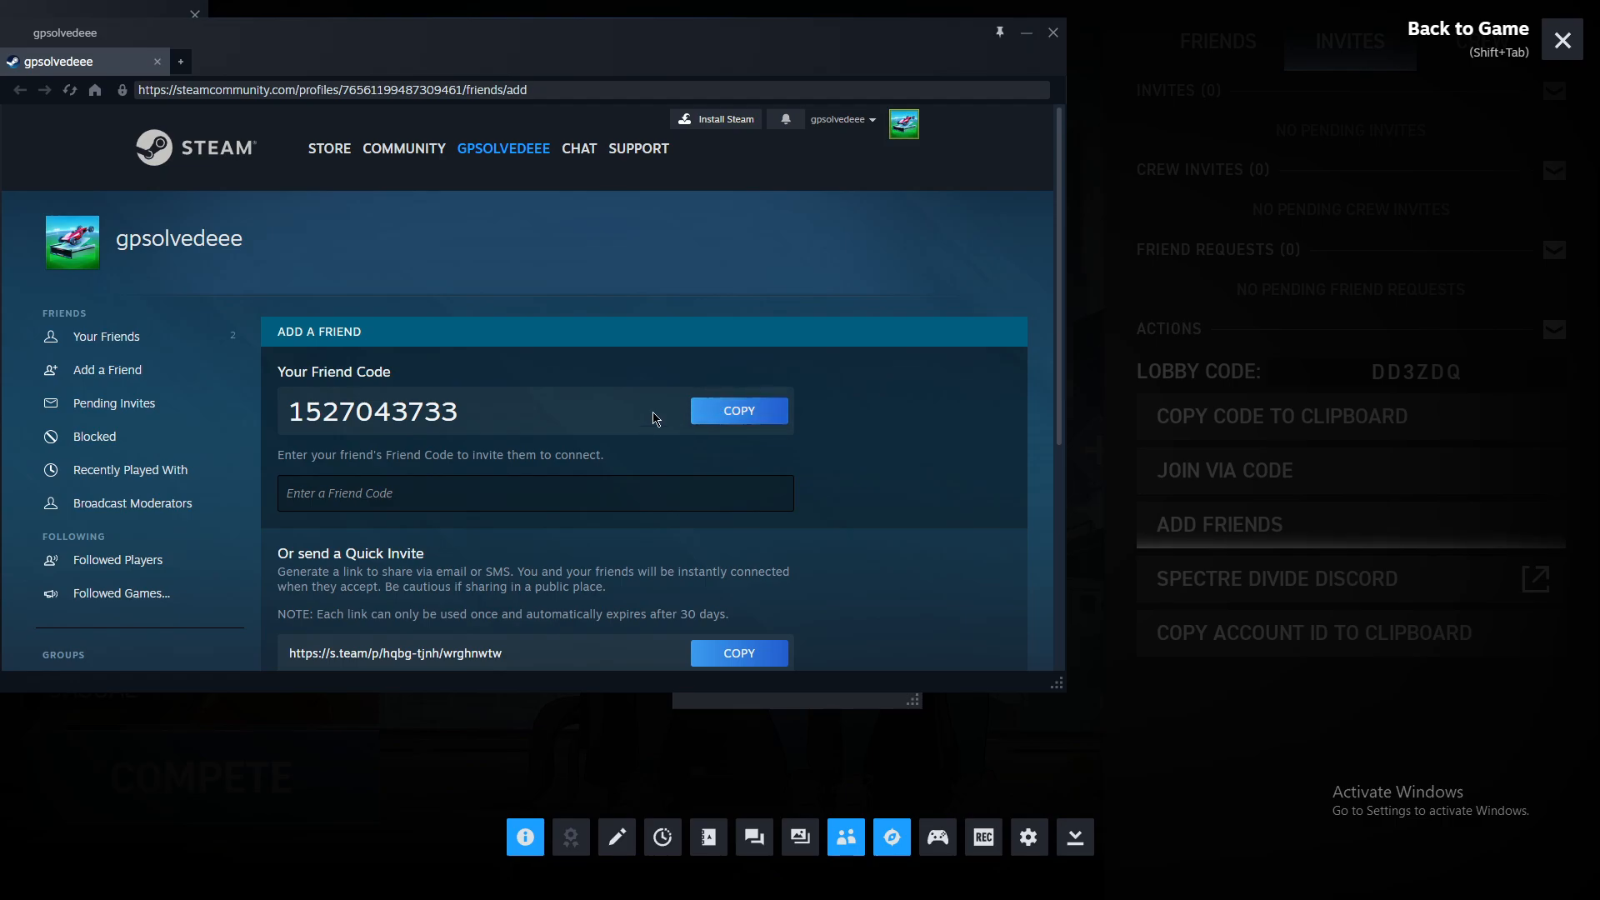
mouse_move(742, 416)
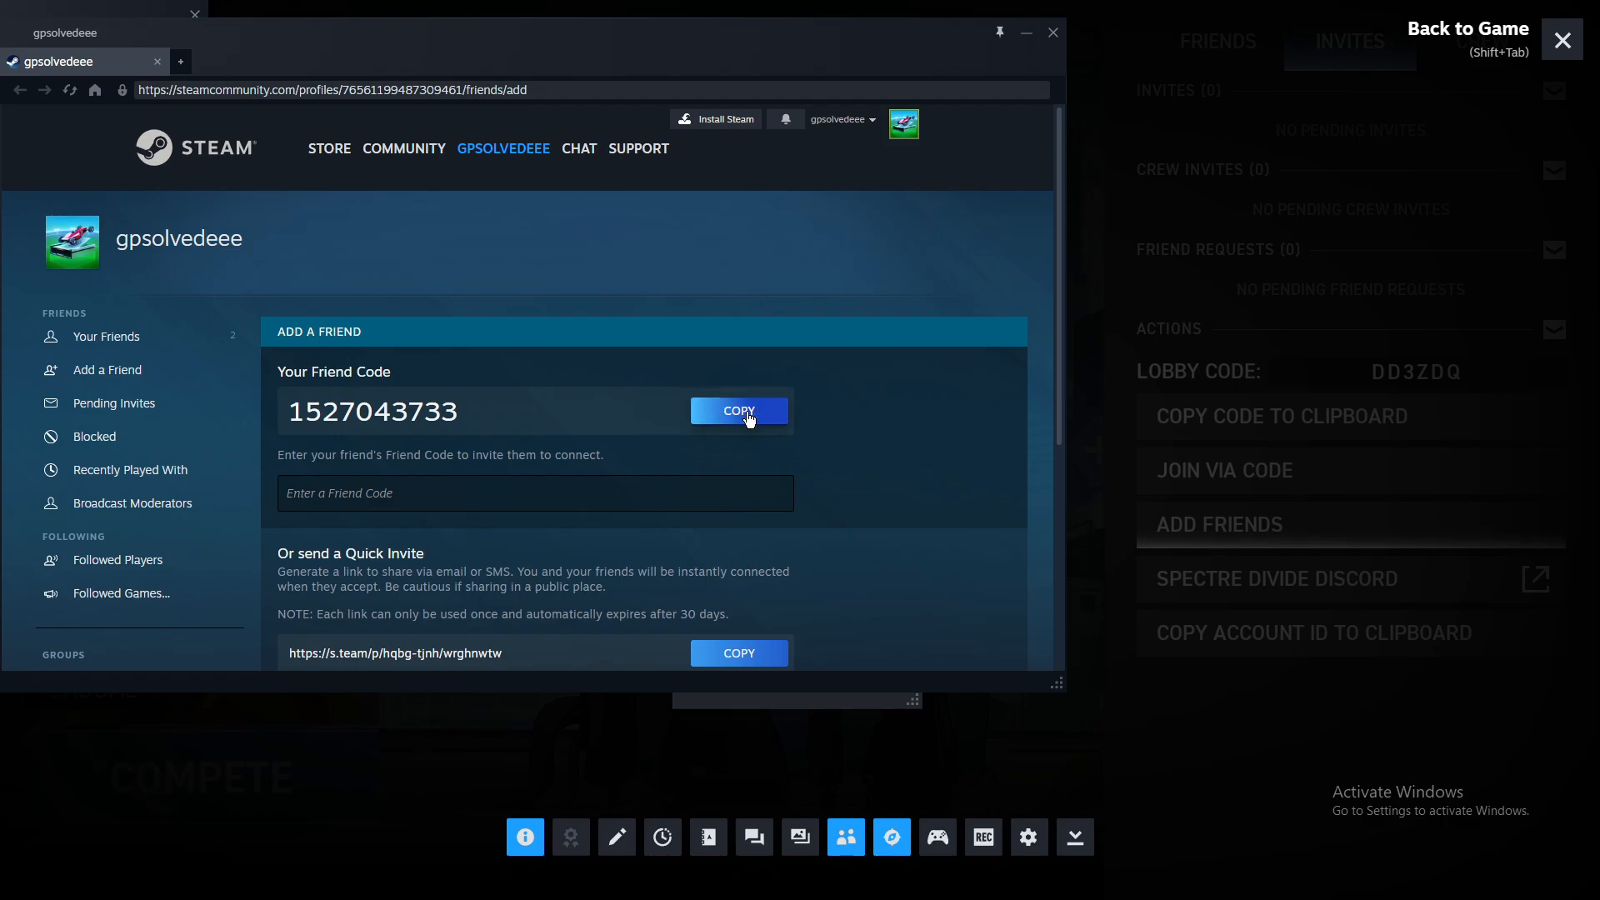
scroll("down", 3)
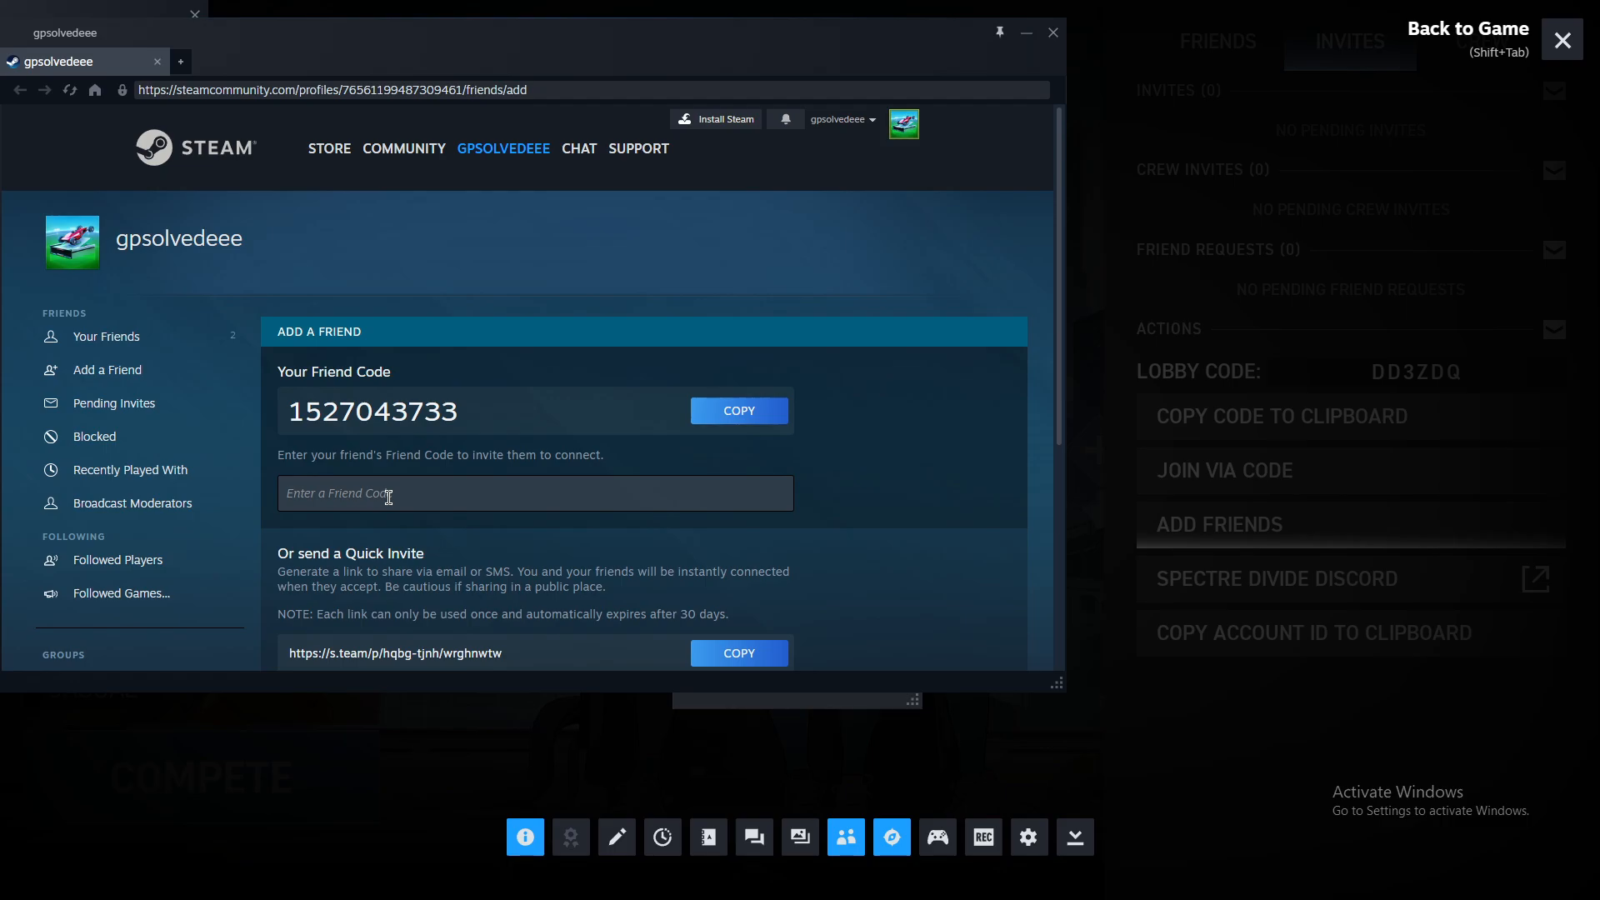
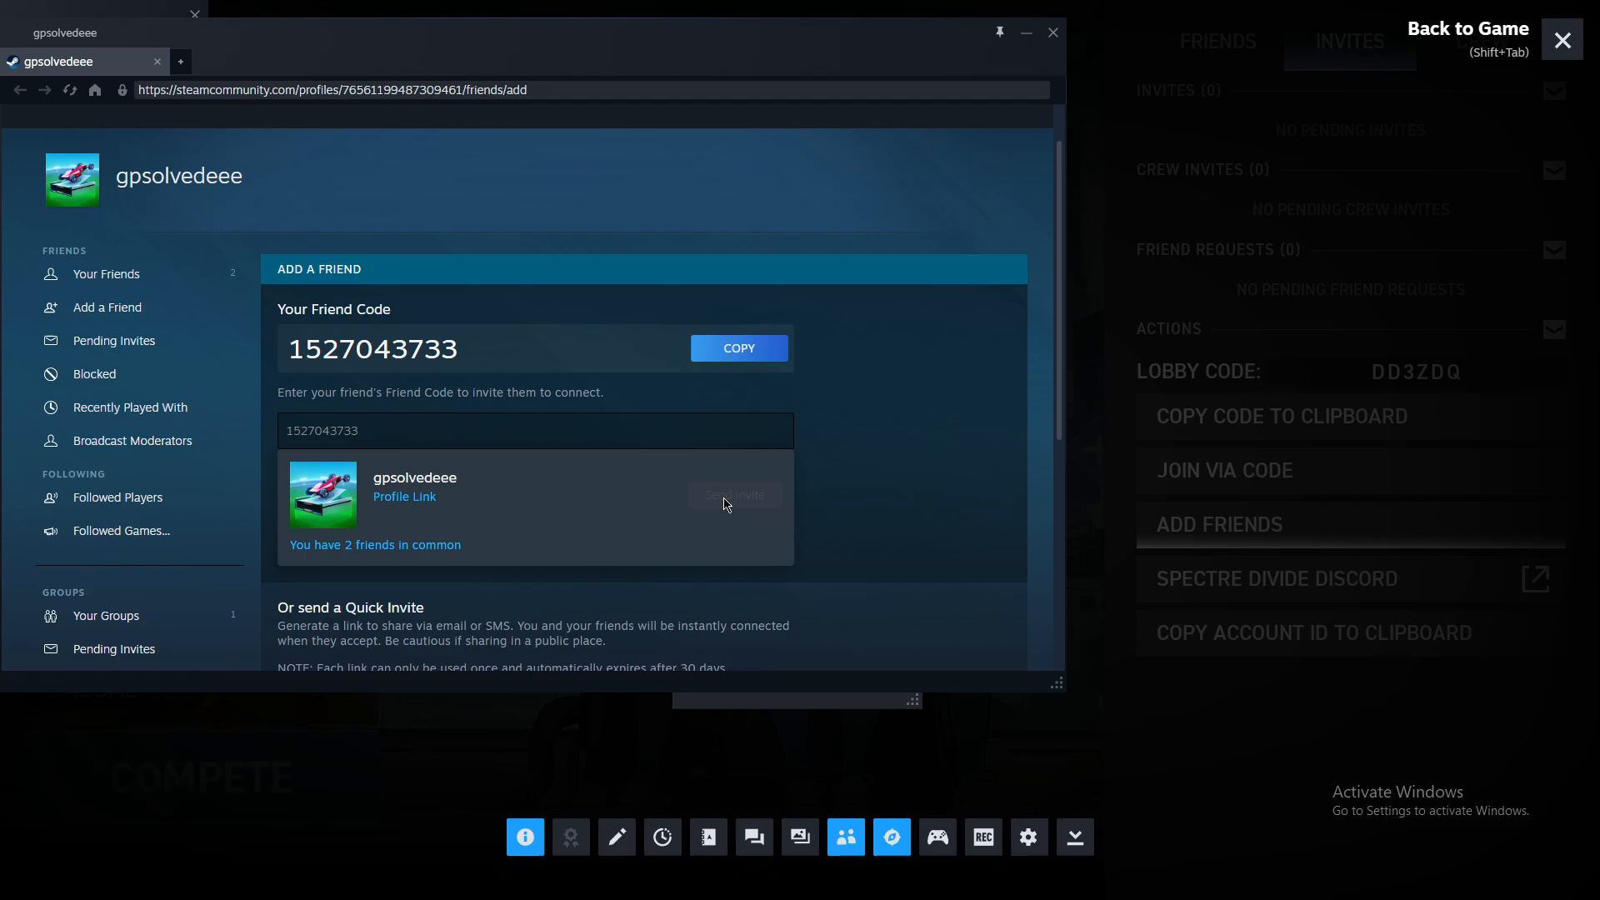
scroll("down", 3)
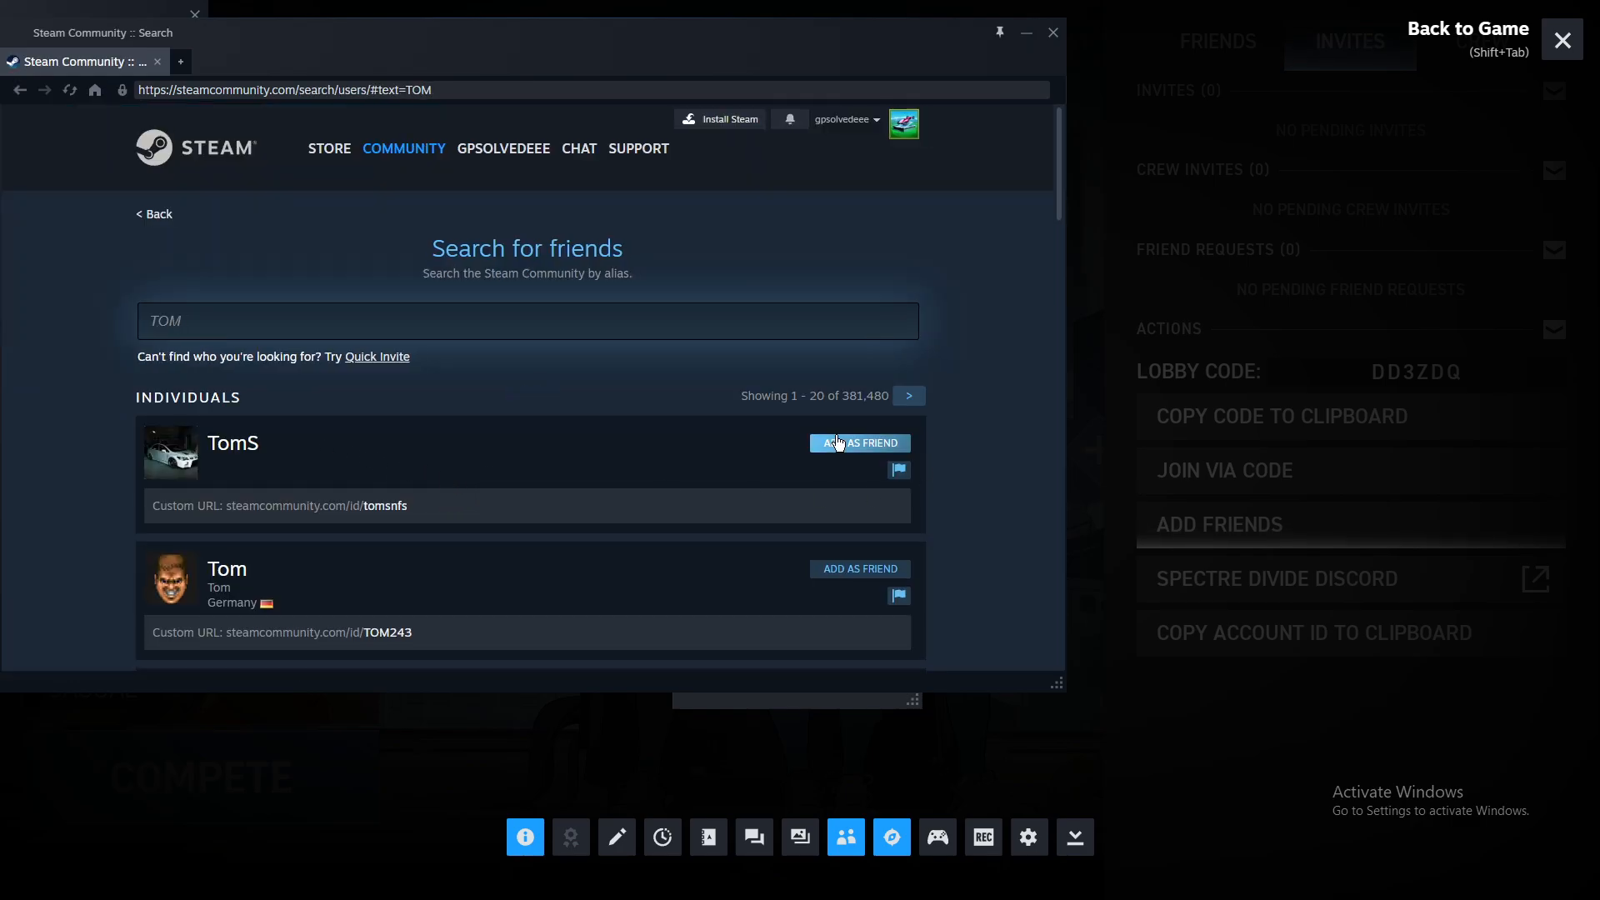
Step: Send a friend invite to TomS, the first TOM search result, and confirm it
left_click(859, 442)
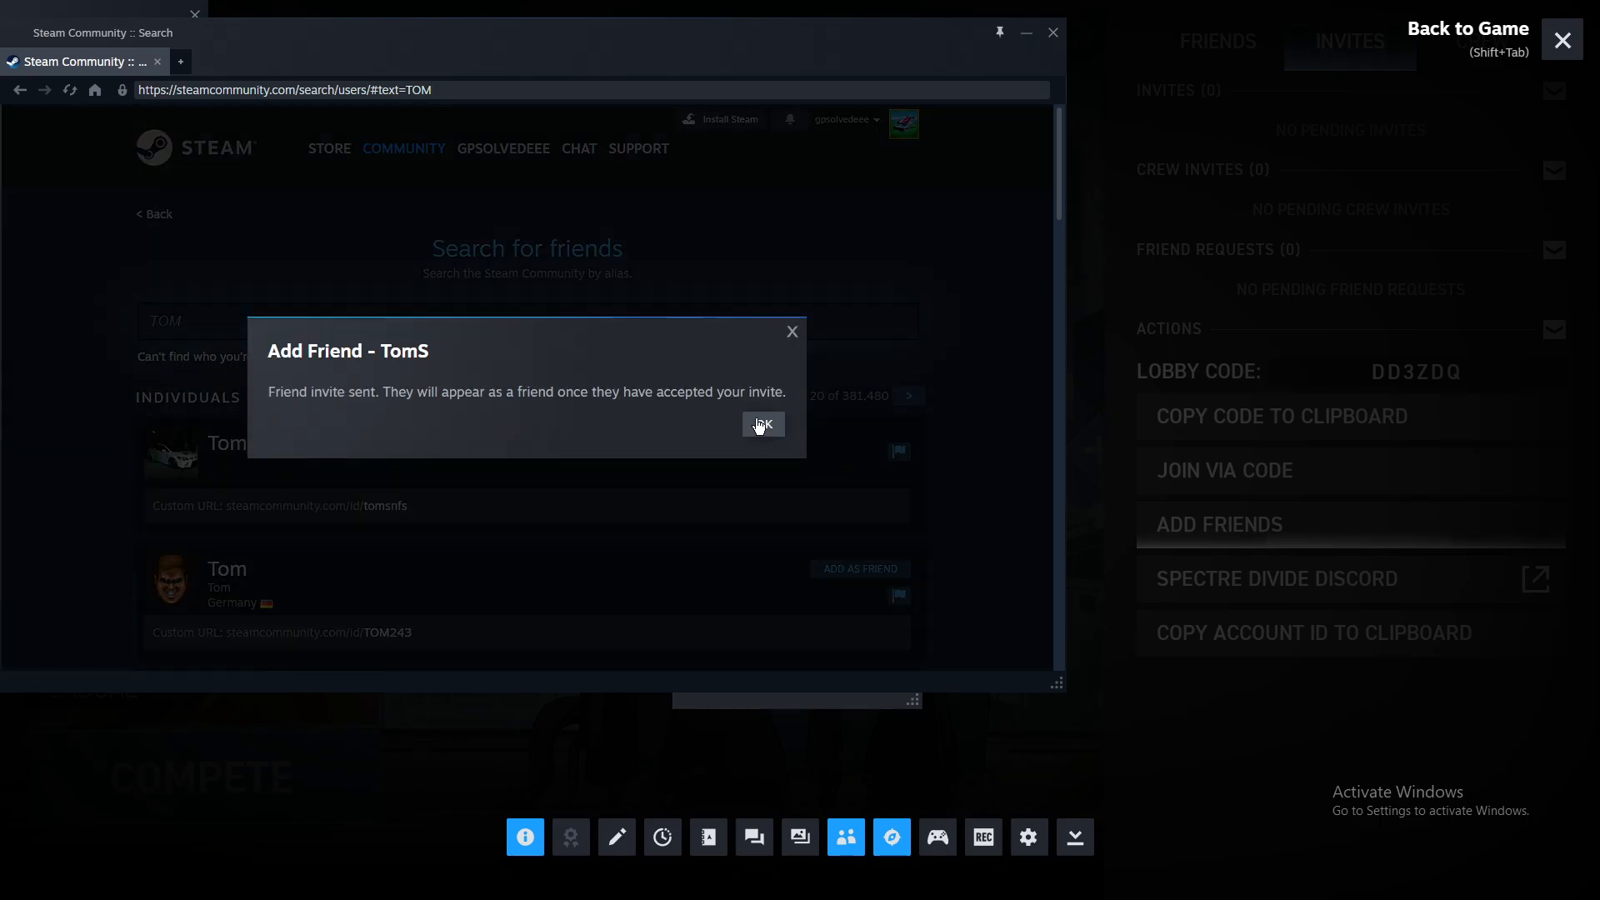
left_click(763, 424)
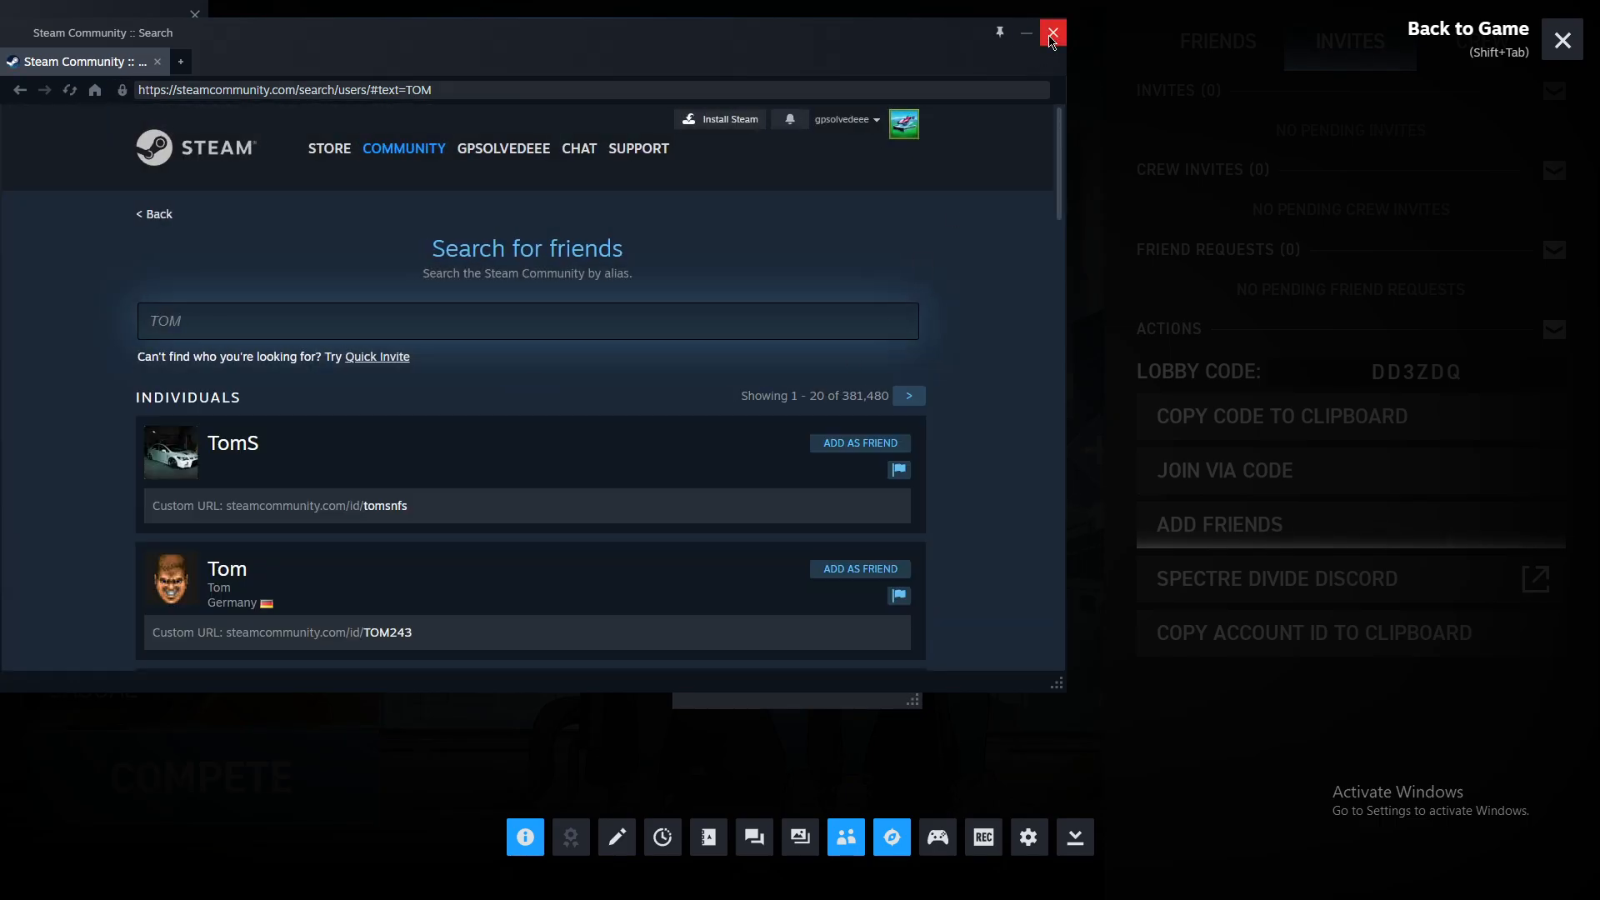
Step: Close the Steam browser window and the overlay to return to the game's invites panel
left_click(1052, 32)
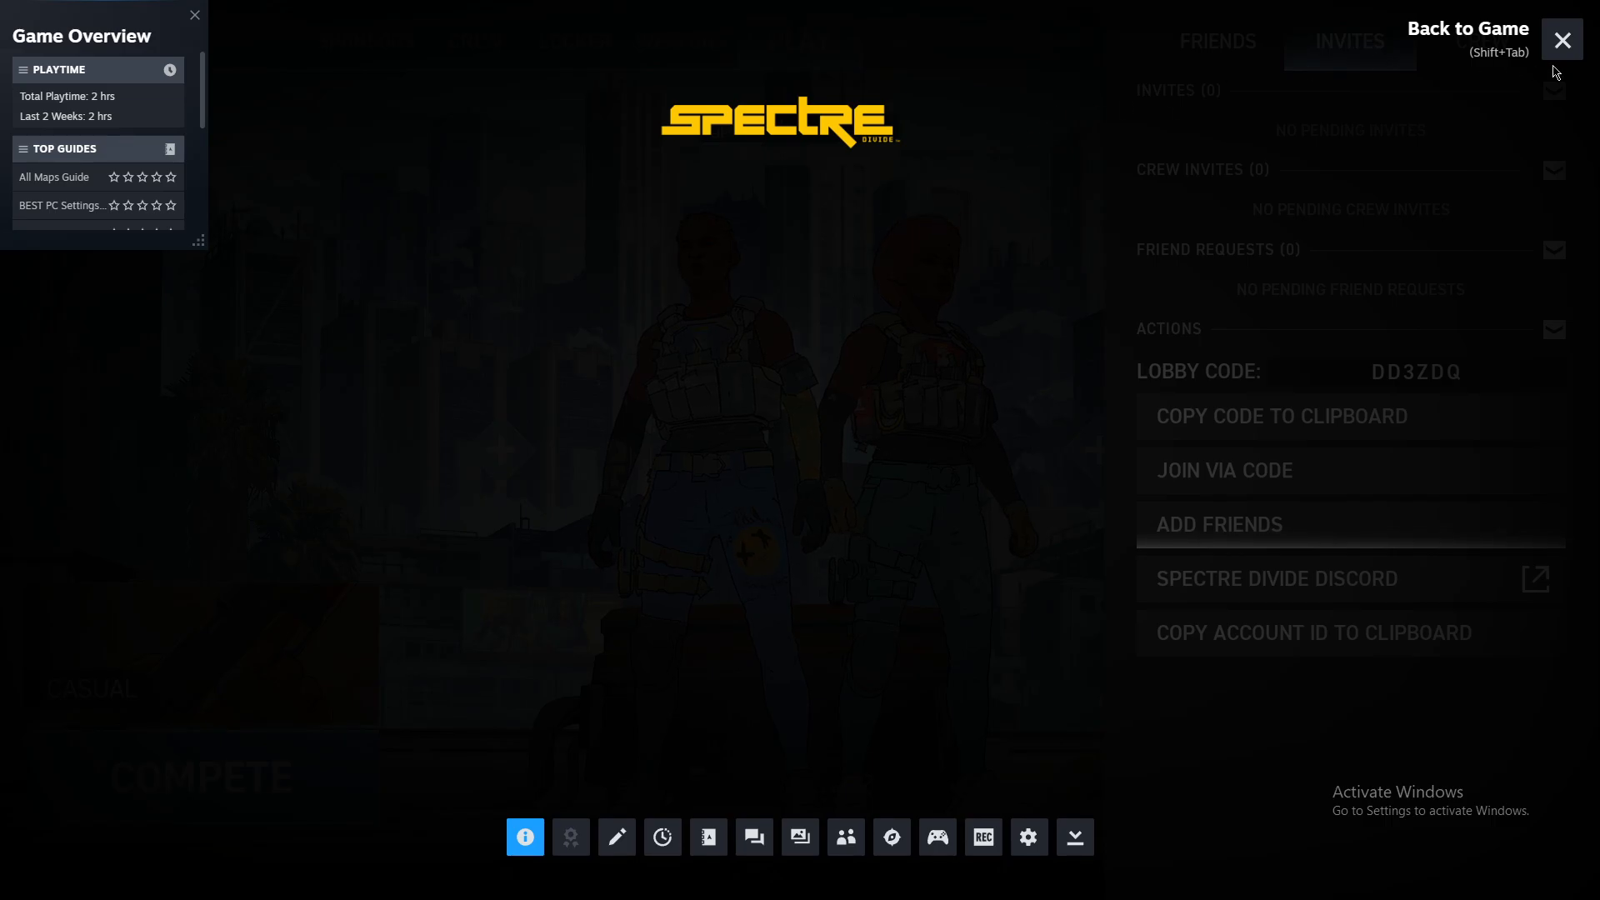
left_click(1562, 39)
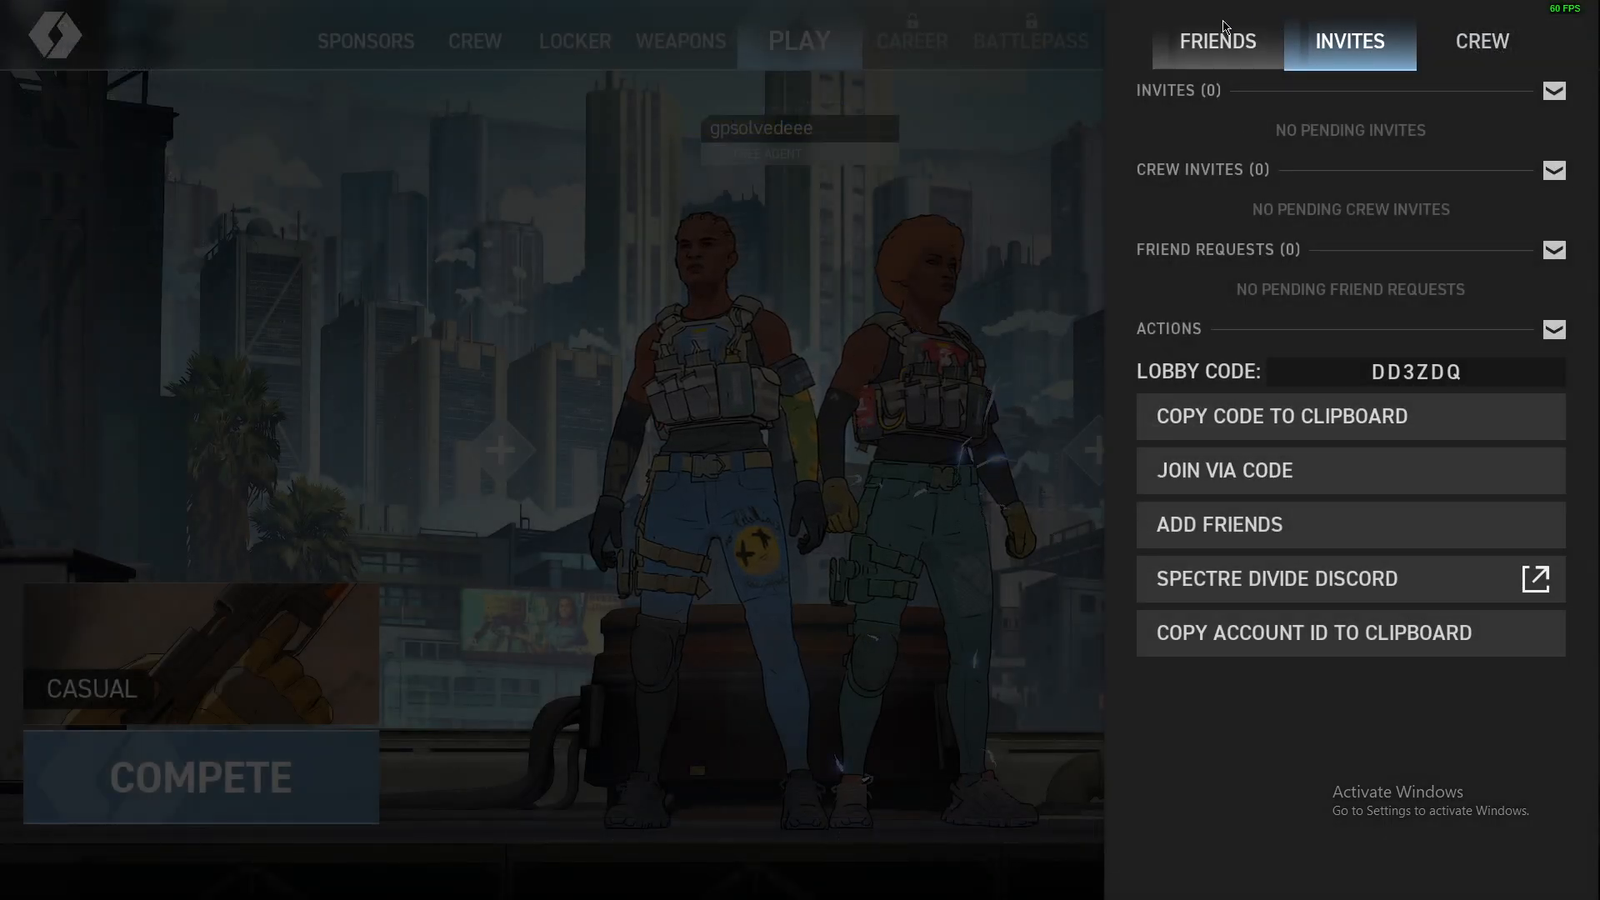
Step: Return to the Friends list and dismiss the offline friend's Invite to Party menu
left_click(1218, 41)
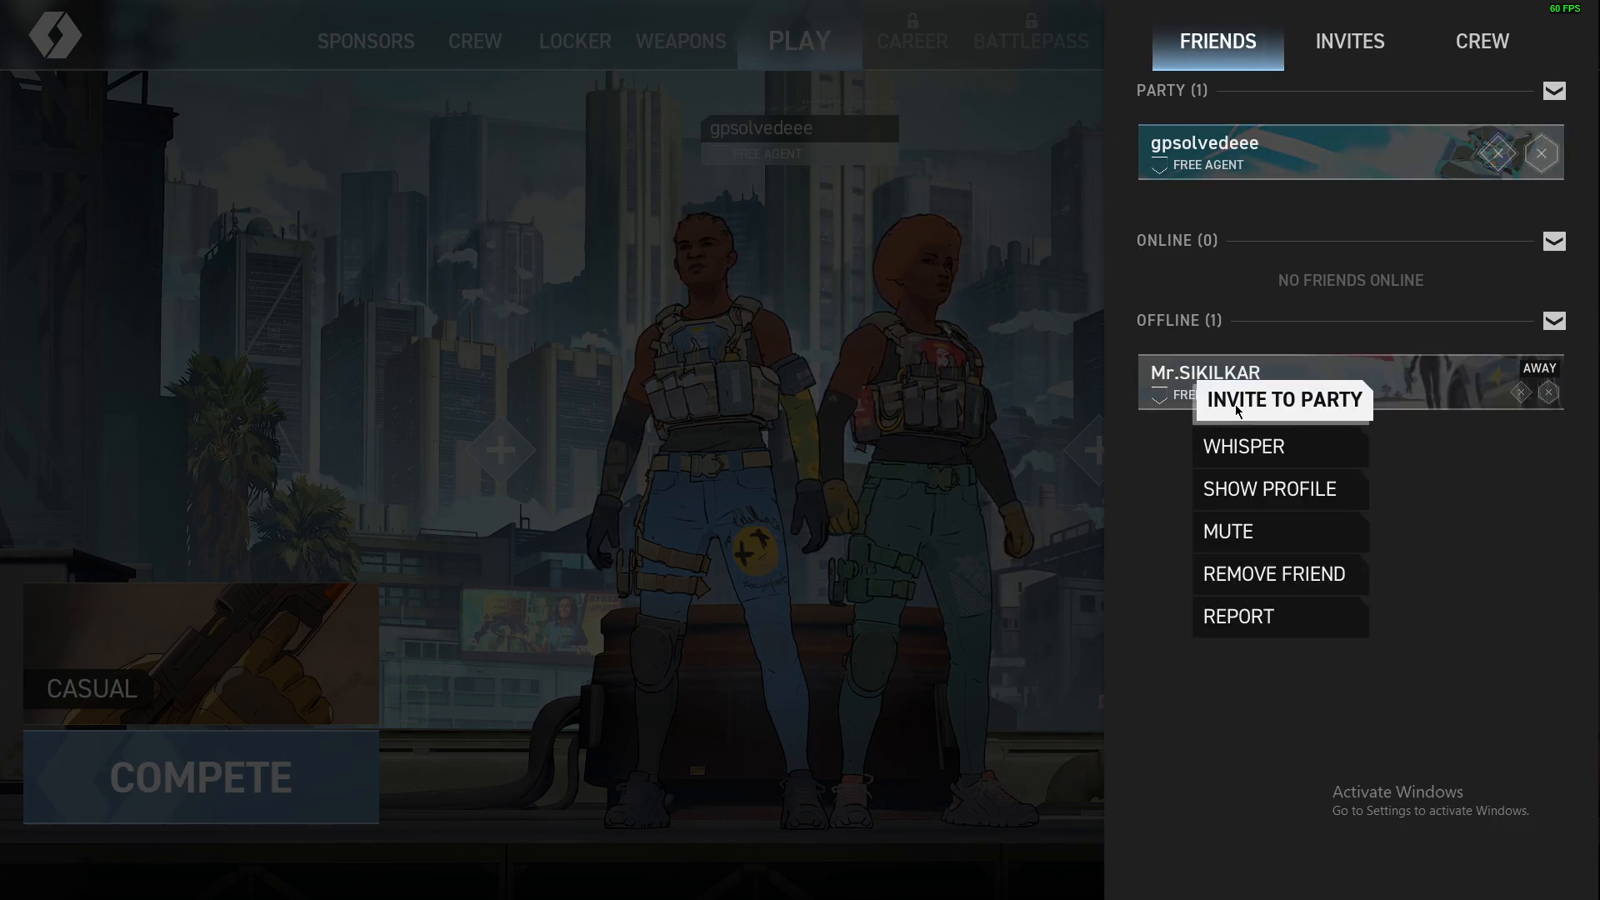
left_click(883, 441)
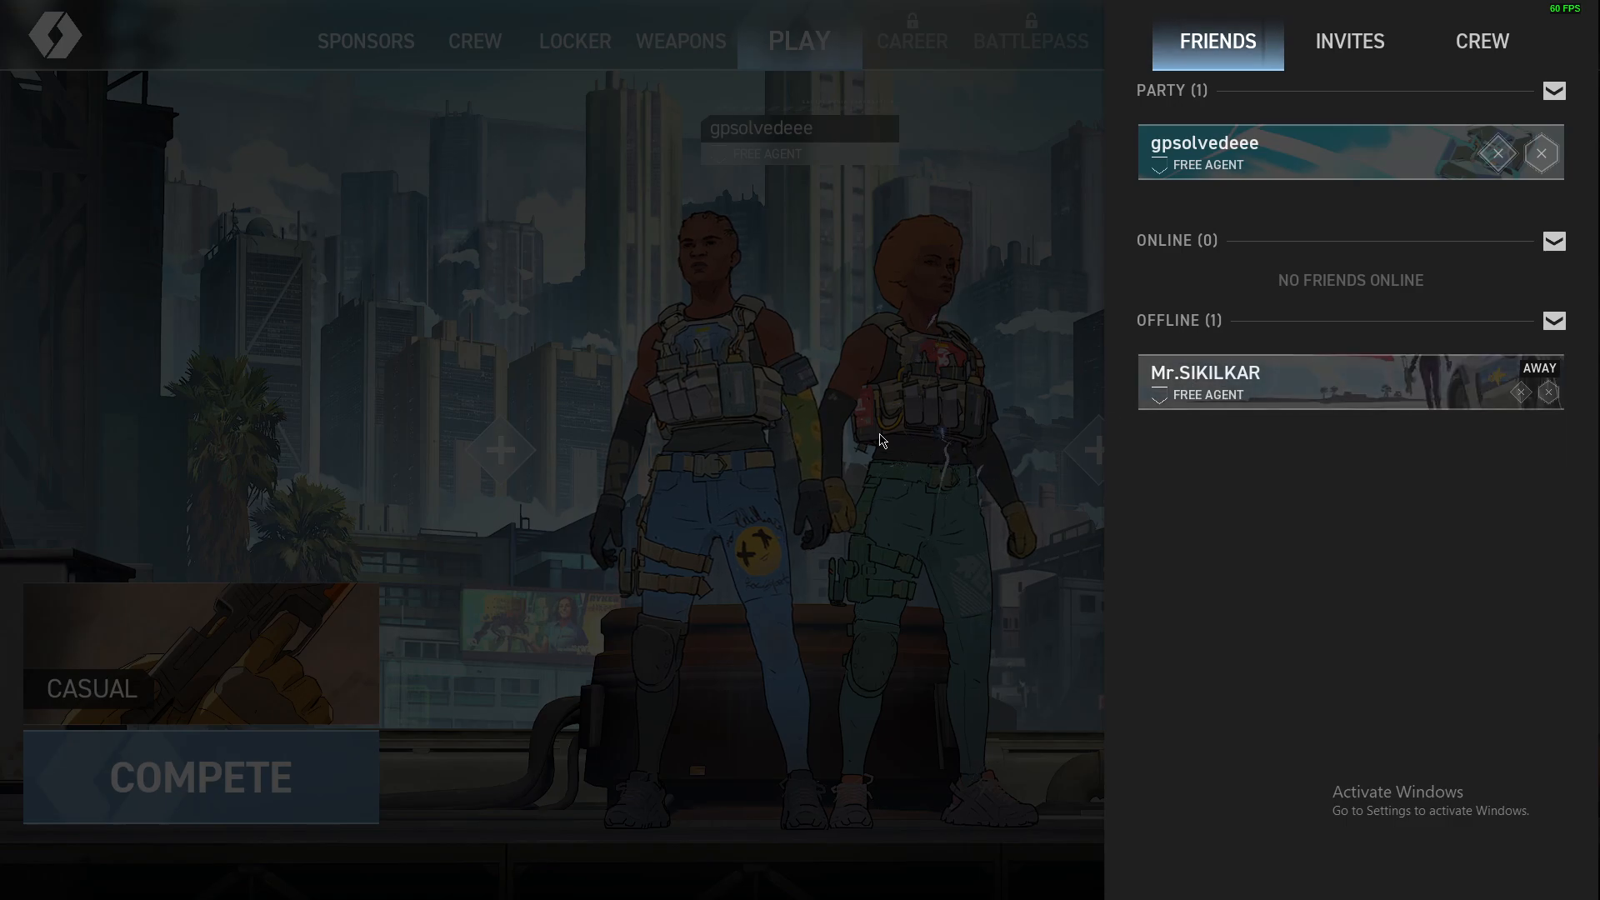